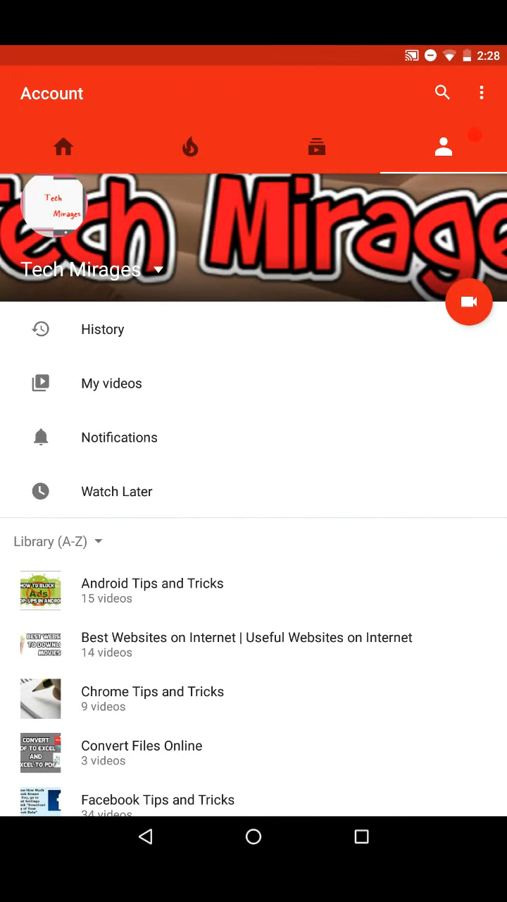
# Step: Scroll through the Play Store listing of the Router Setup Page app by OcApps
pyautogui.scroll(-3)
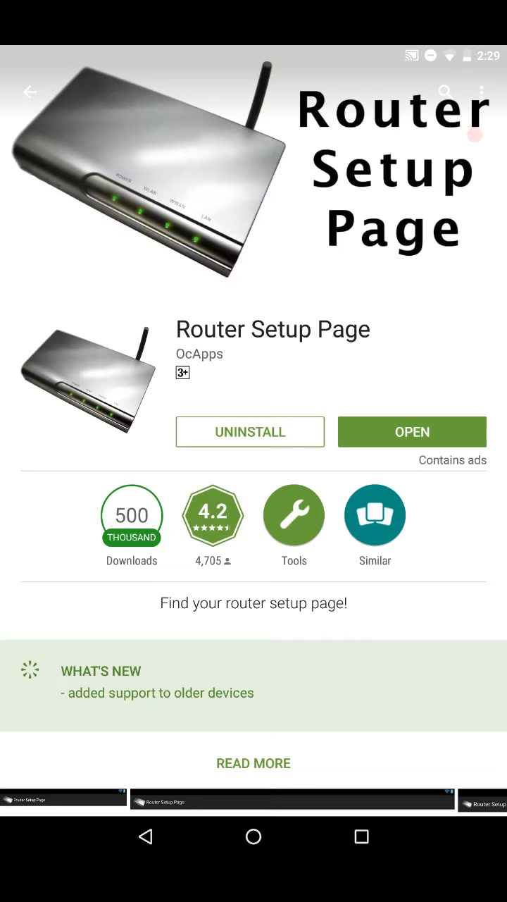
# Step: Launch Router Setup Page so it shows the router address 192.168.0.1 with admin defaults
pyautogui.click(412, 431)
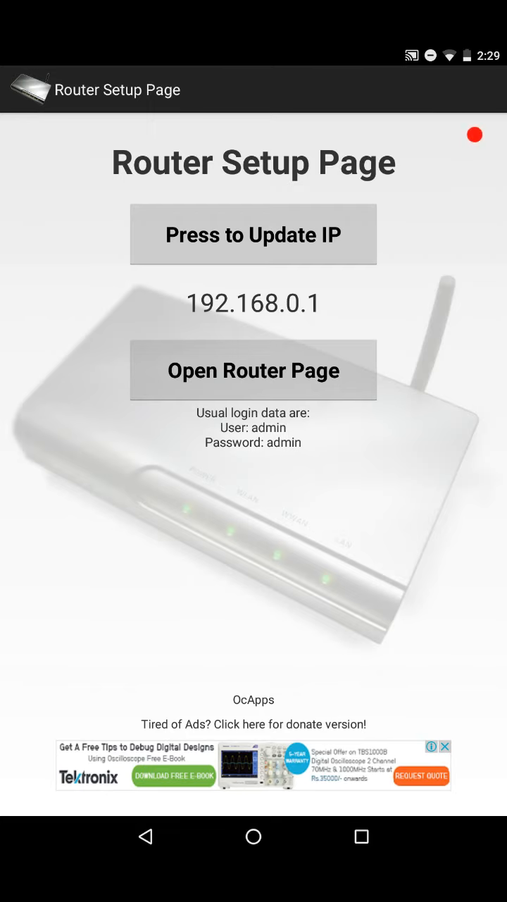
pyautogui.click(254, 369)
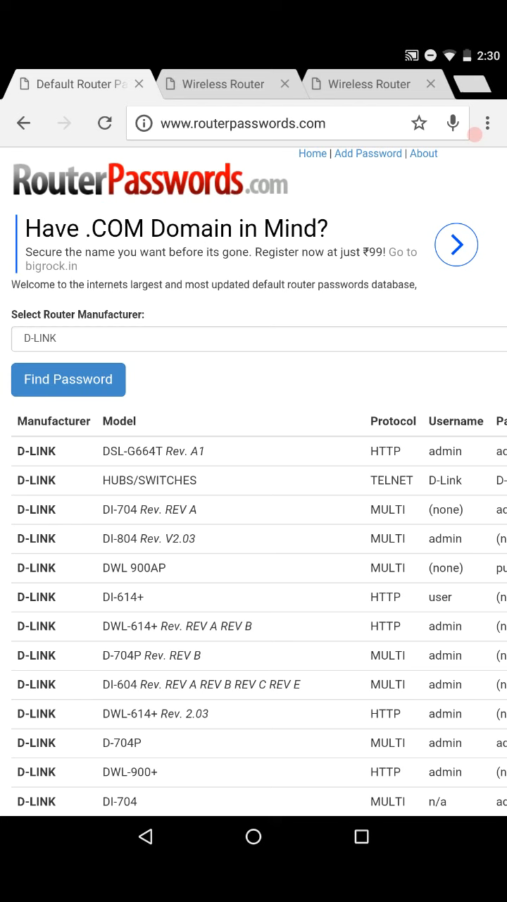
# Step: Look up default logins for DALLAS SEMICONDUCTORS and another manufacturer on RouterPasswords.com
pyautogui.click(254, 338)
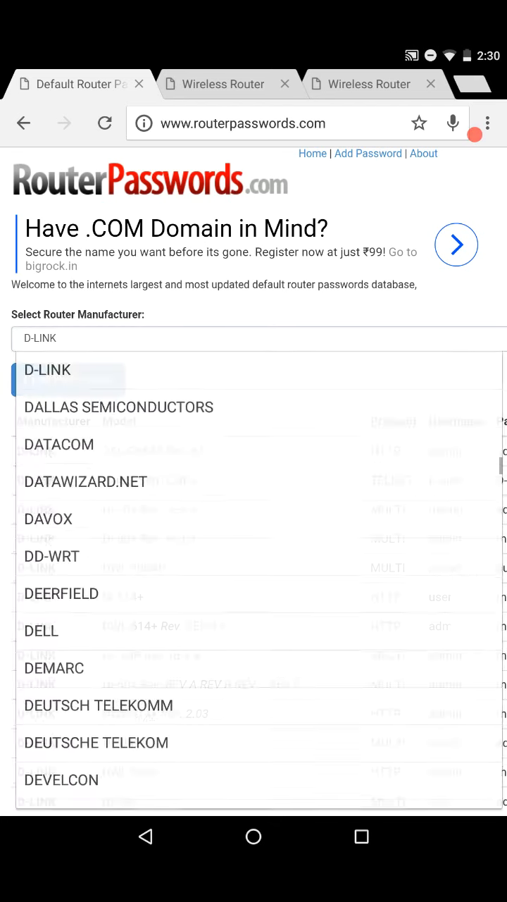
pyautogui.click(118, 406)
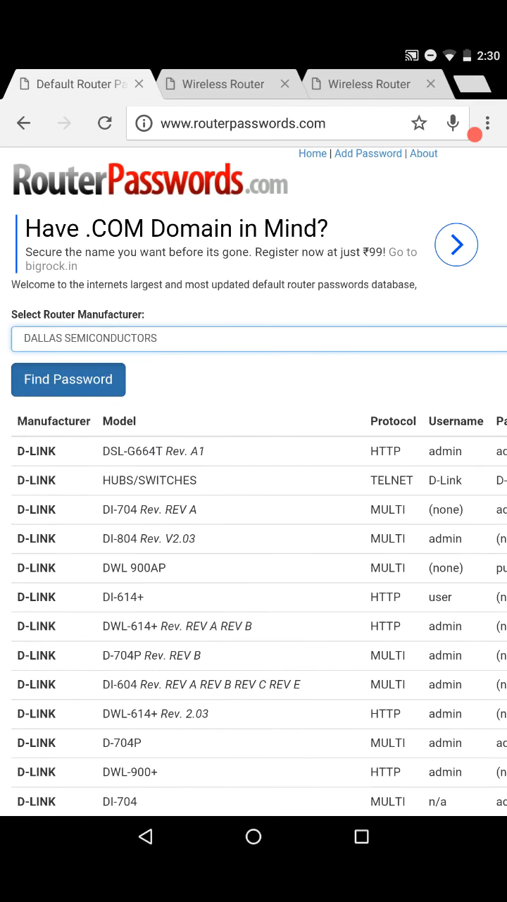
pyautogui.scroll(-3)
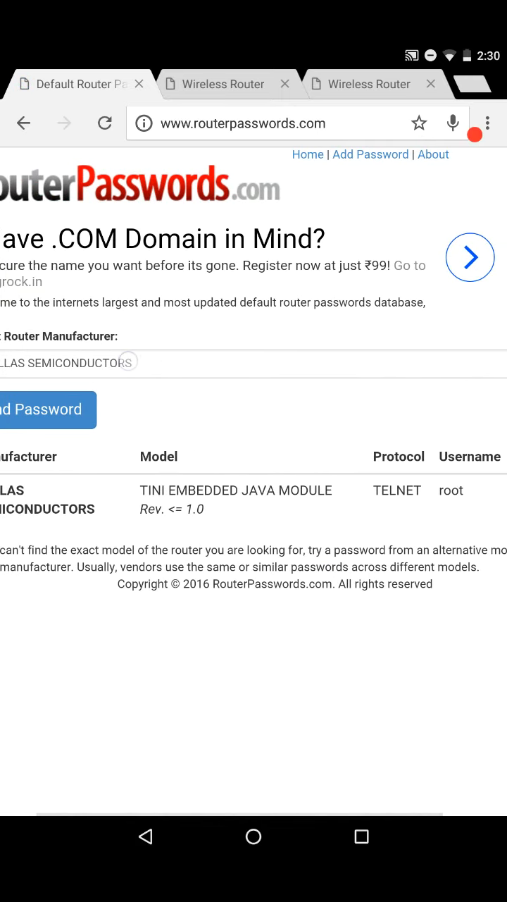
pyautogui.click(70, 363)
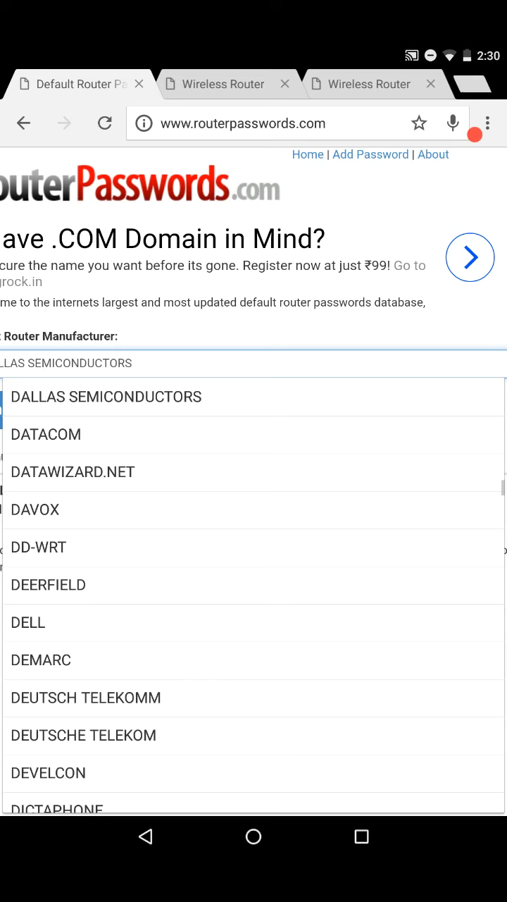
pyautogui.click(105, 396)
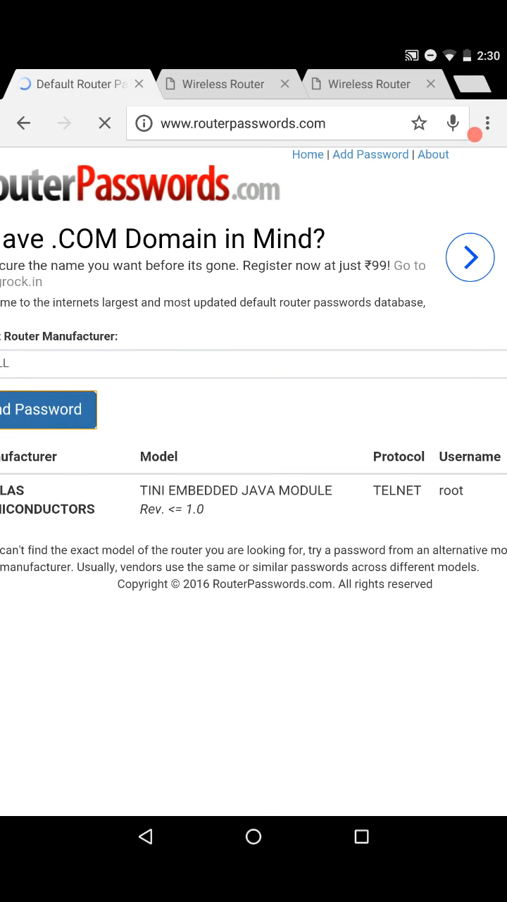
# Step: Switch to the D-Link router login page at 192.168.0.1
pyautogui.click(370, 84)
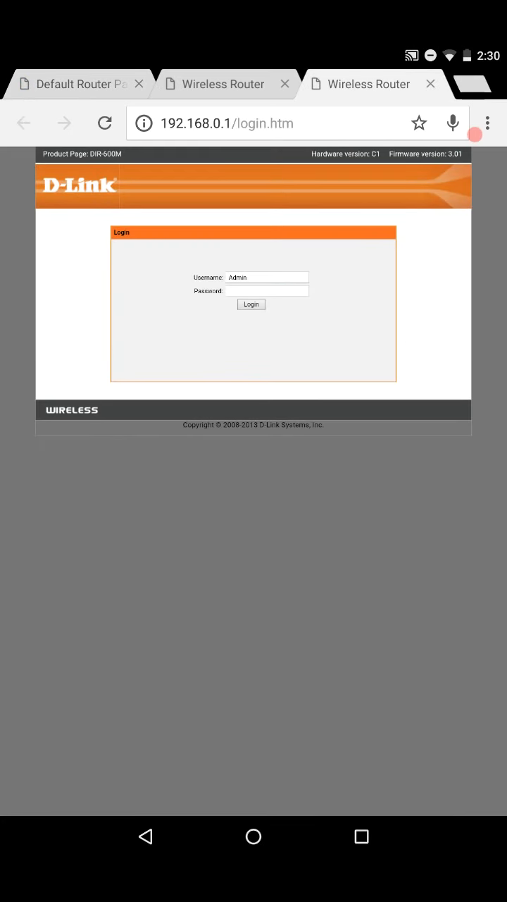
# Step: Log in as Admin to reach the Wireless Router Status overview
pyautogui.click(251, 305)
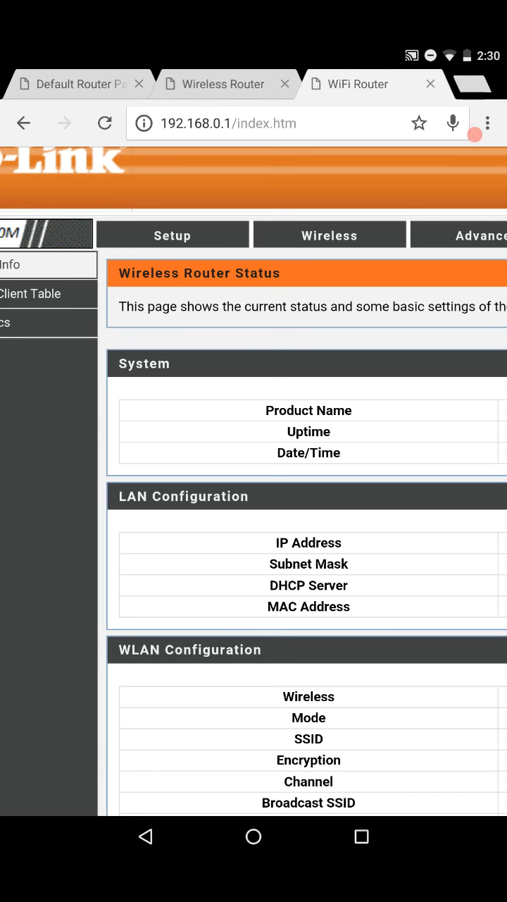
# Step: Show the Wireless settings with SSID and the WPA-PSK+WPA2-PSK pre-shared key
pyautogui.click(329, 234)
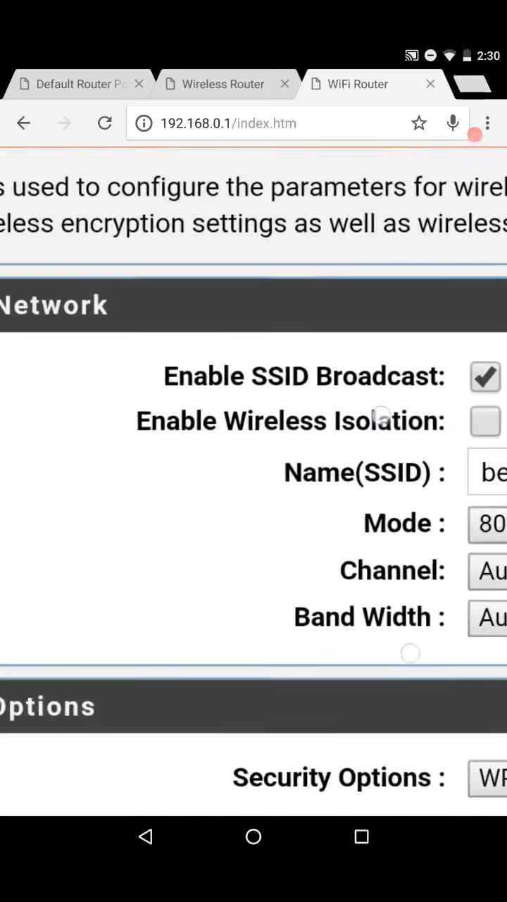
pyautogui.scroll(-3)
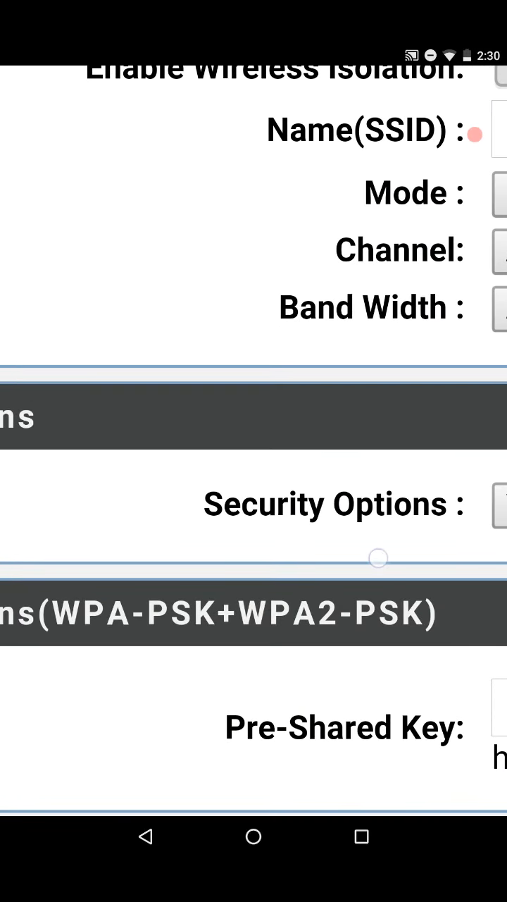